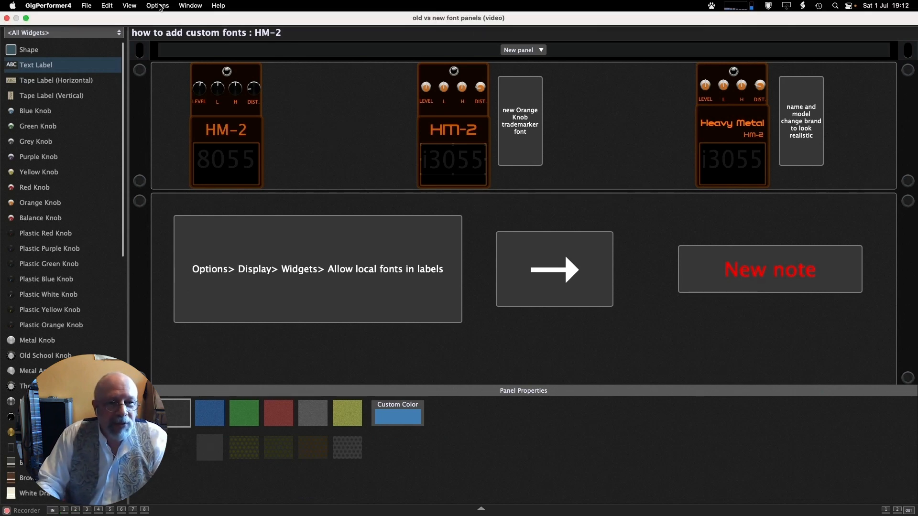
Step: Open the Display options and confirm 'Allow local fonts in labels' is switched on
left_click(157, 5)
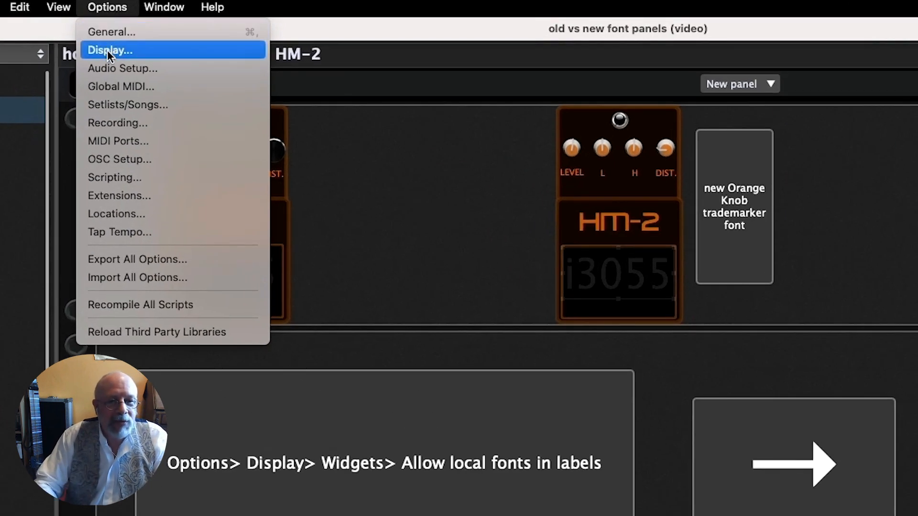
left_click(109, 50)
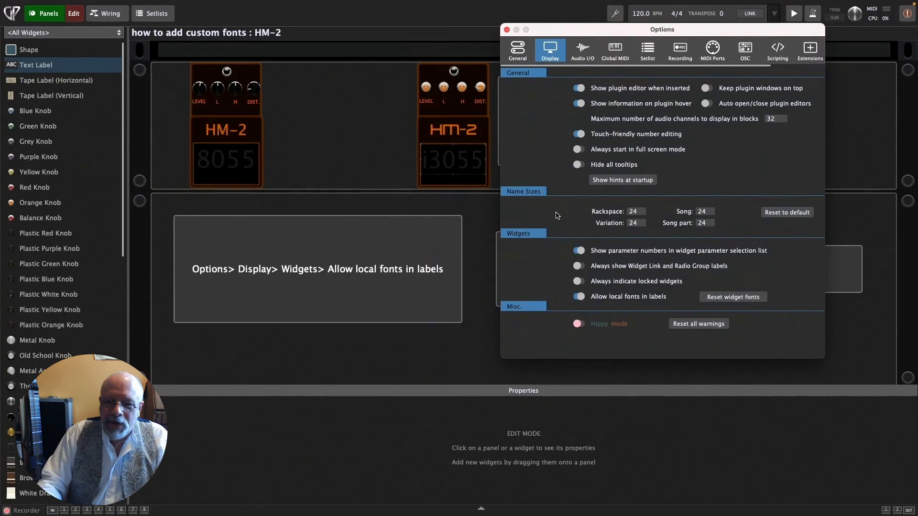
mouse_move(561, 291)
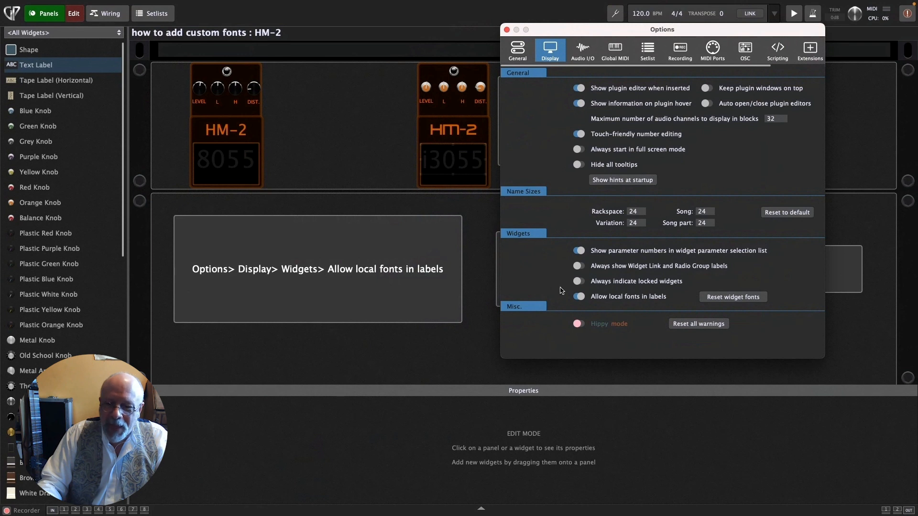
mouse_move(596, 305)
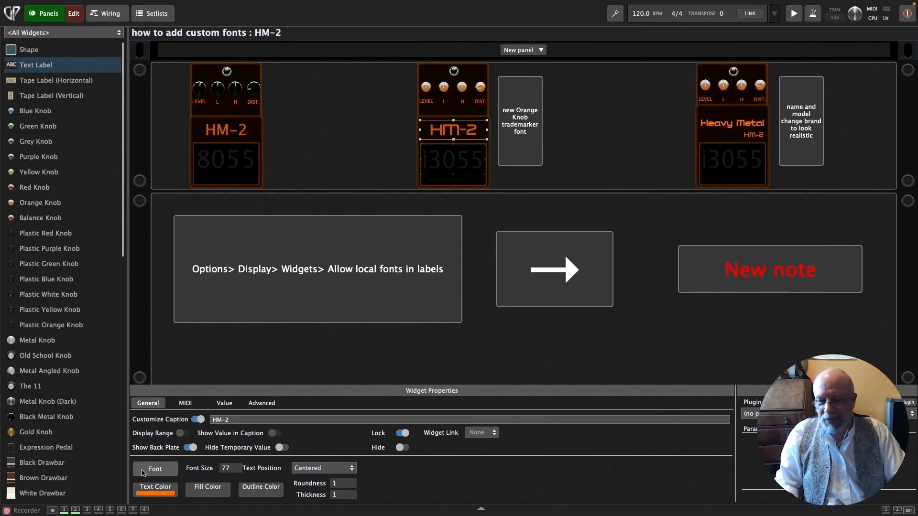
Step: Browse the font list for the selected HM-2 caption
left_click(155, 468)
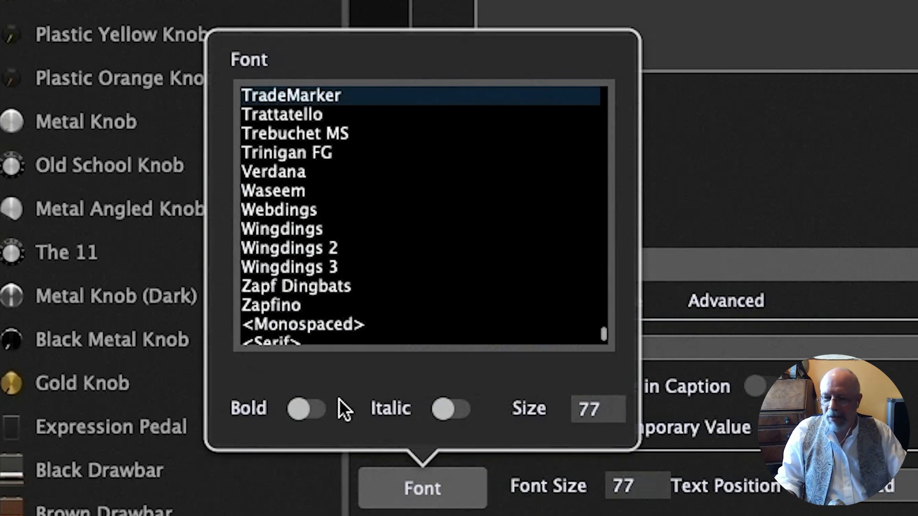
scroll("down", 3)
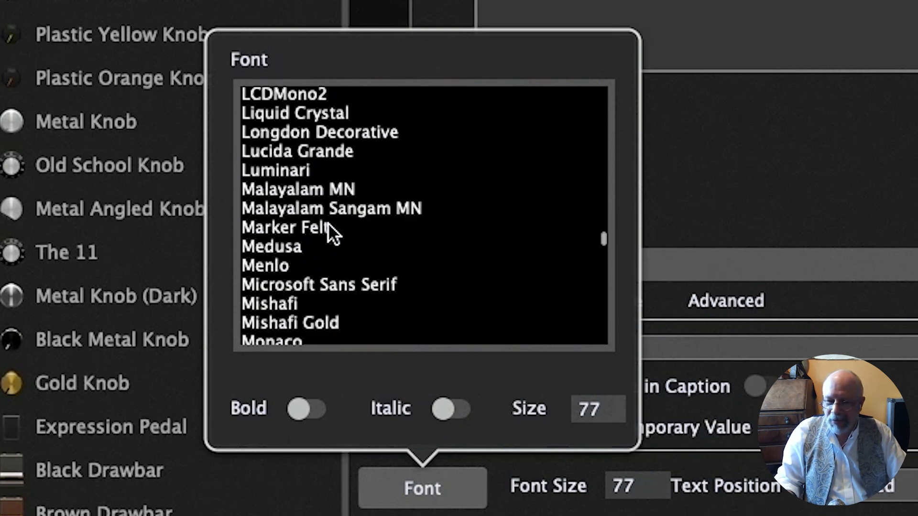
scroll("up", 3)
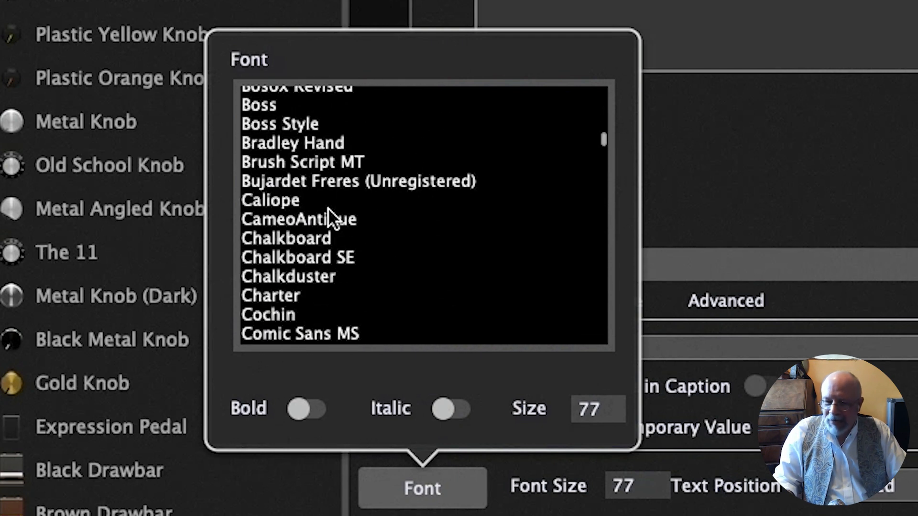
scroll("down", 3)
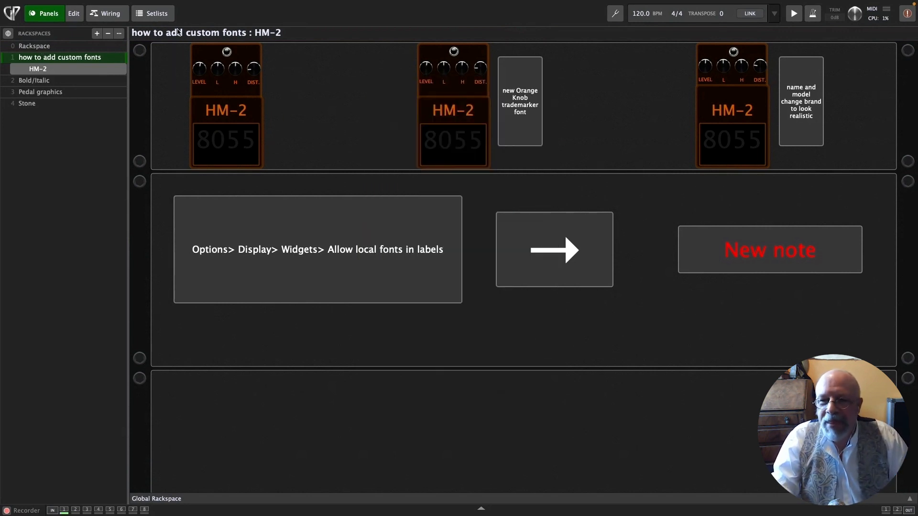
mouse_move(271, 68)
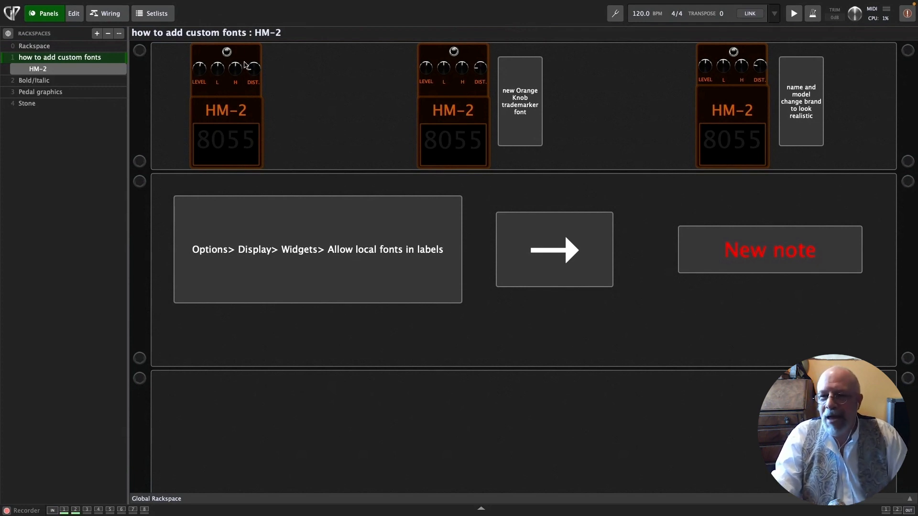
Step: In edit mode, apply Orange Knob to the middle pedal's knobs and select its HM-2 caption
left_click(73, 13)
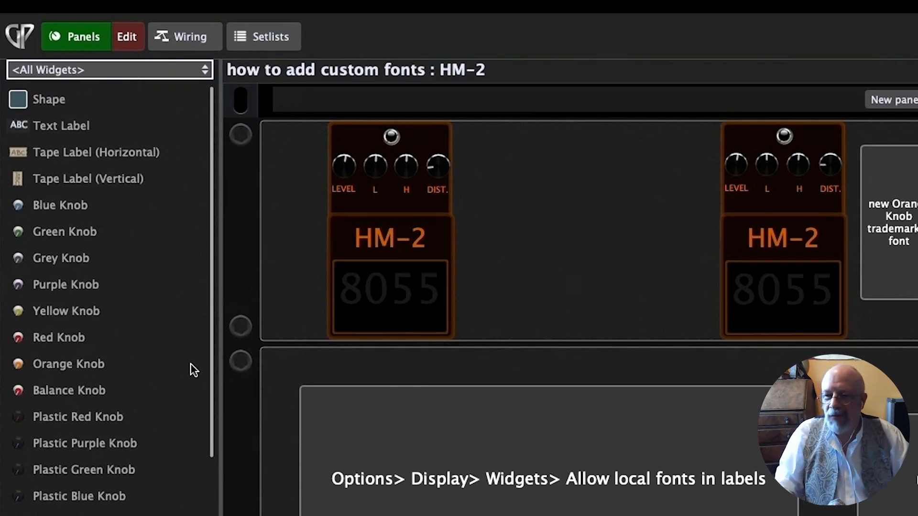
scroll("down", 3)
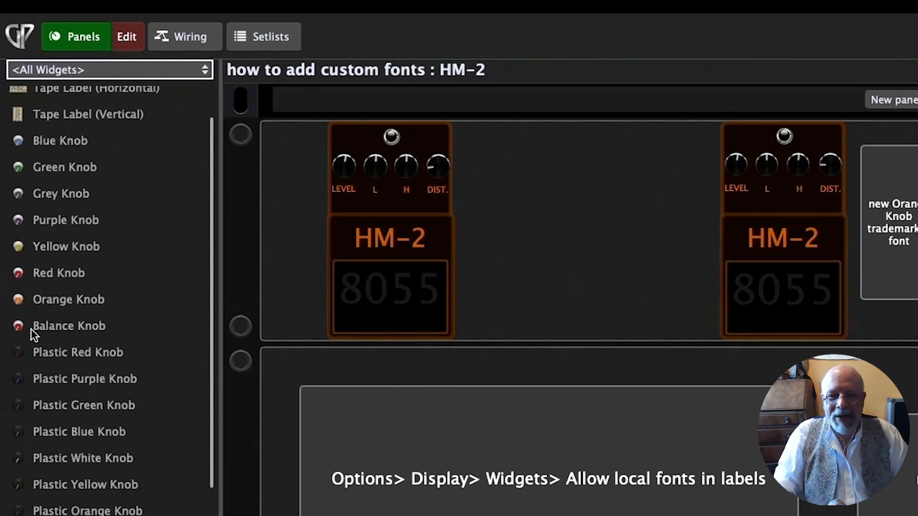
left_click(69, 300)
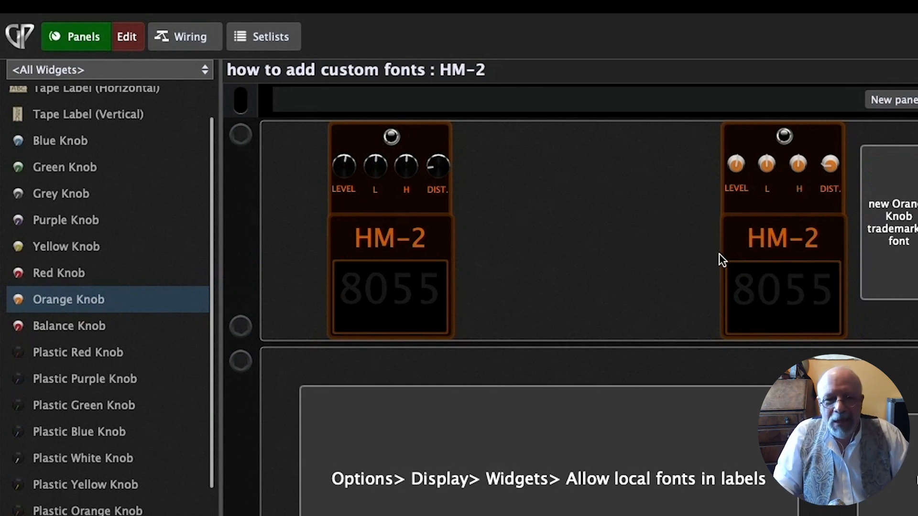
left_click(783, 237)
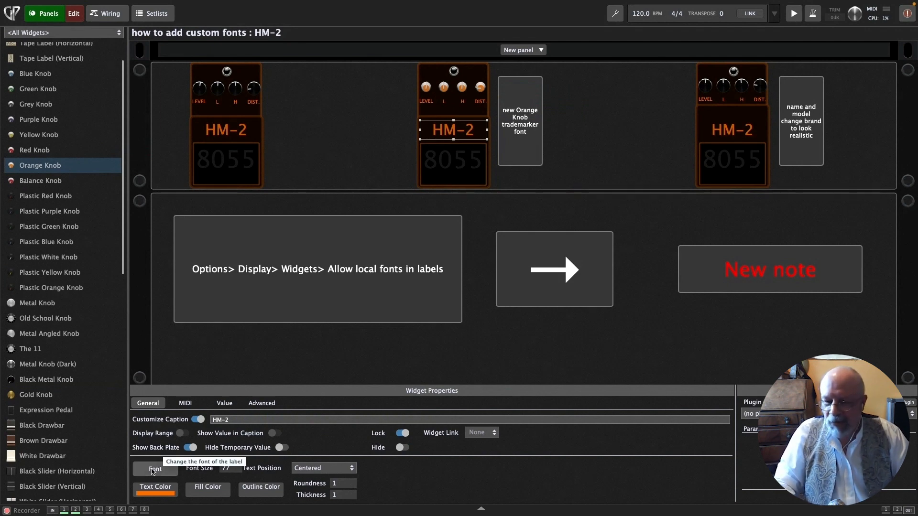
Step: Set the middle HM-2 caption to TradeMarker and restyle the 8055 readout font
left_click(154, 470)
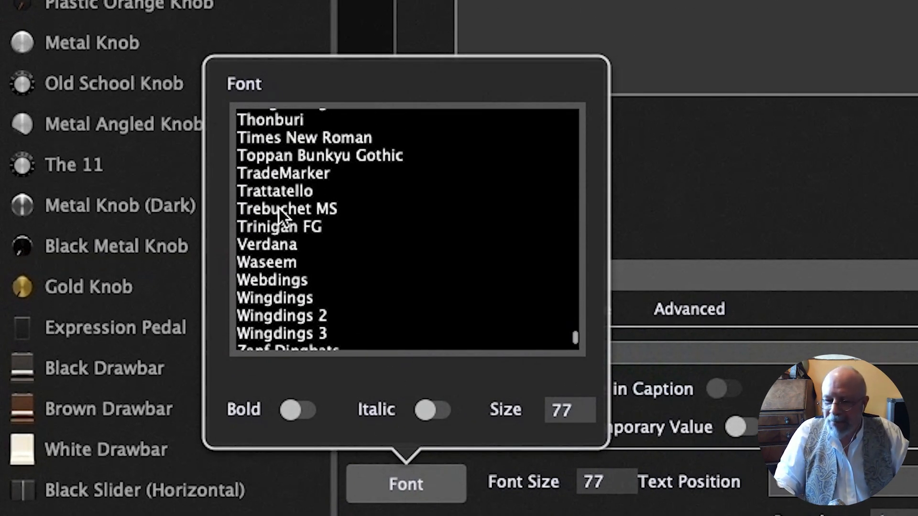
scroll("up", 3)
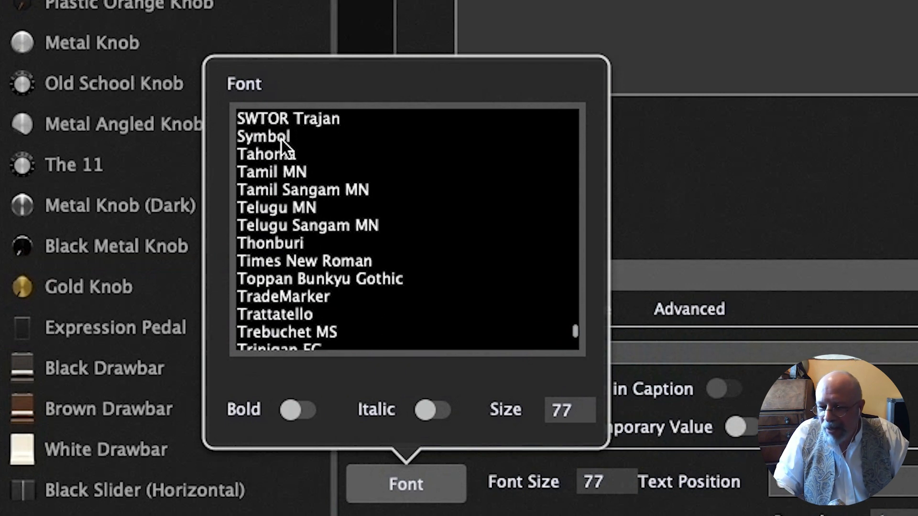
left_click(284, 290)
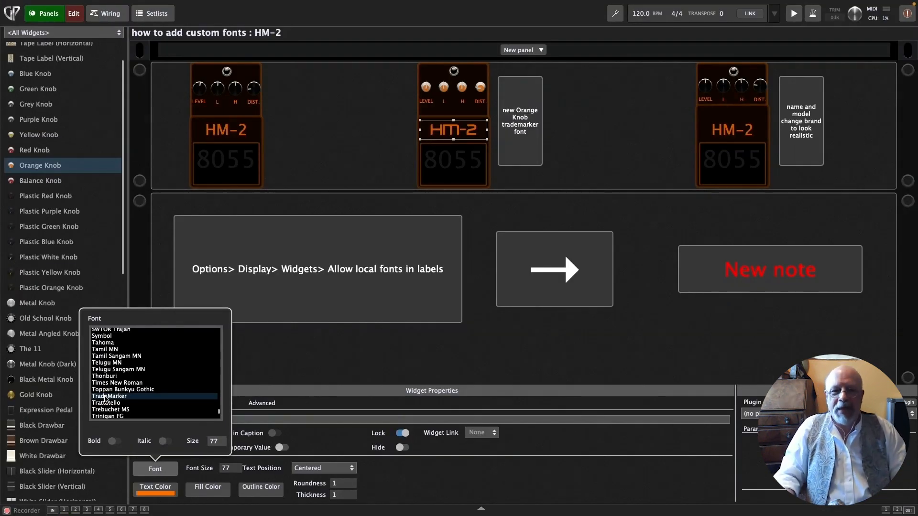
mouse_move(410, 170)
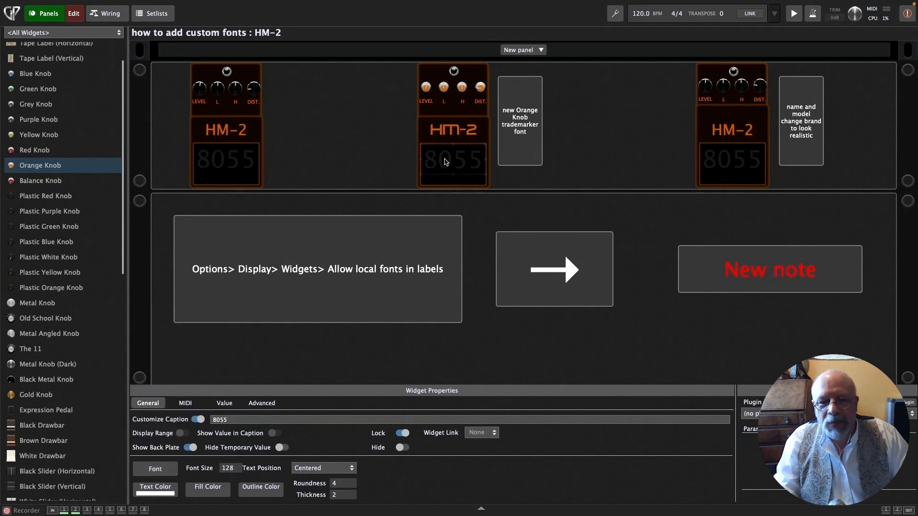
left_click(155, 467)
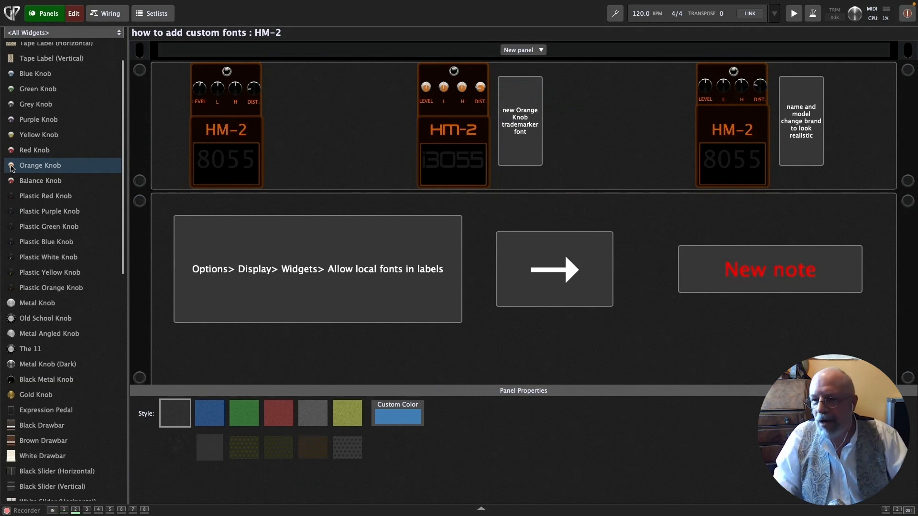
Step: Give the right pedal orange knobs and set its HM-2 caption to the Boss font
left_click(706, 86)
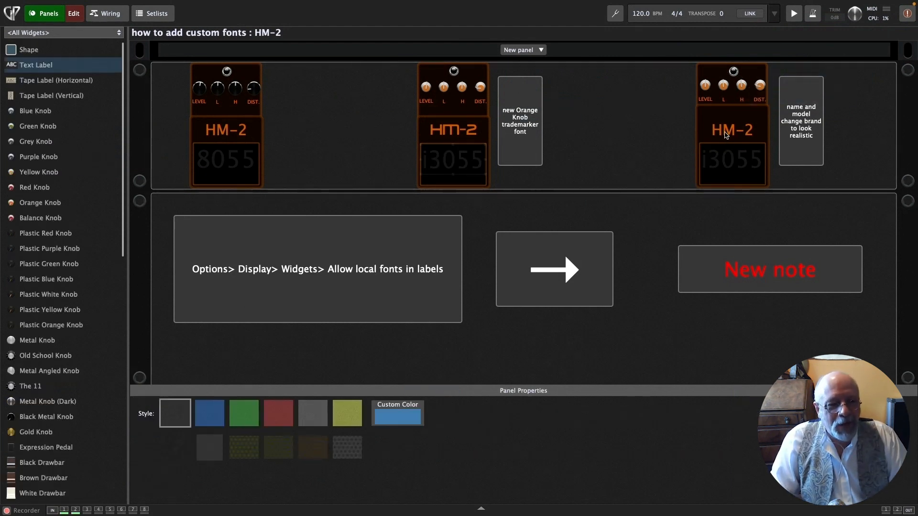
left_click(732, 130)
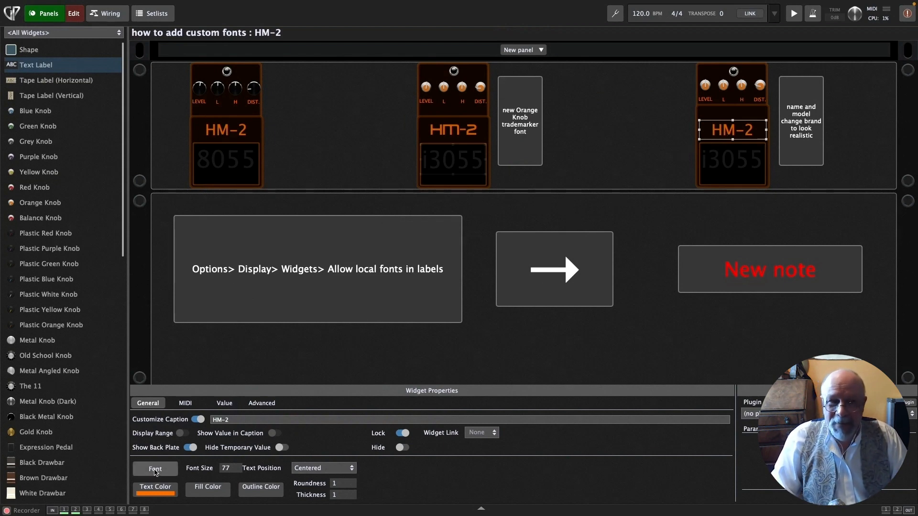
left_click(155, 469)
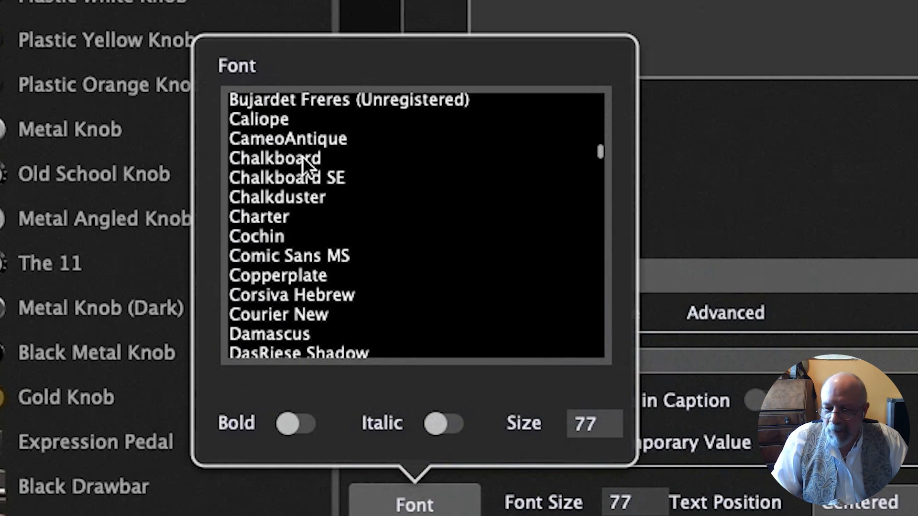
scroll("up", 3)
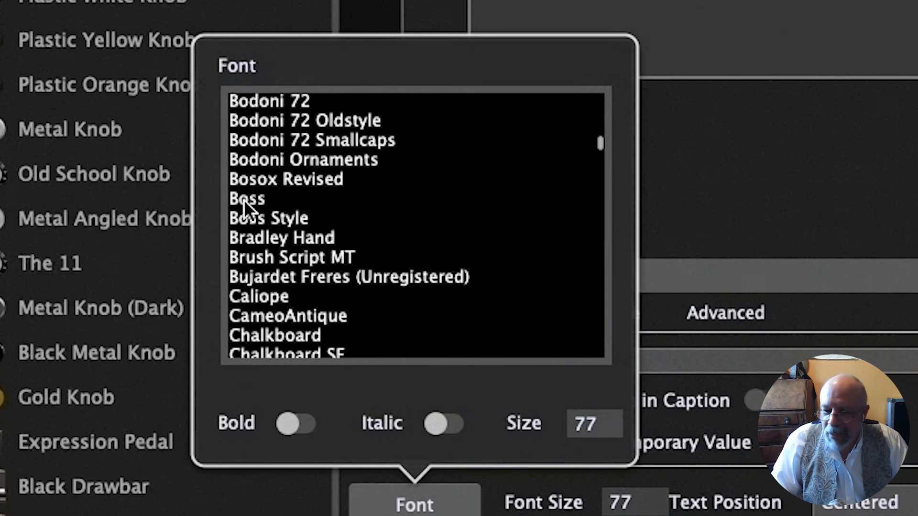
left_click(247, 199)
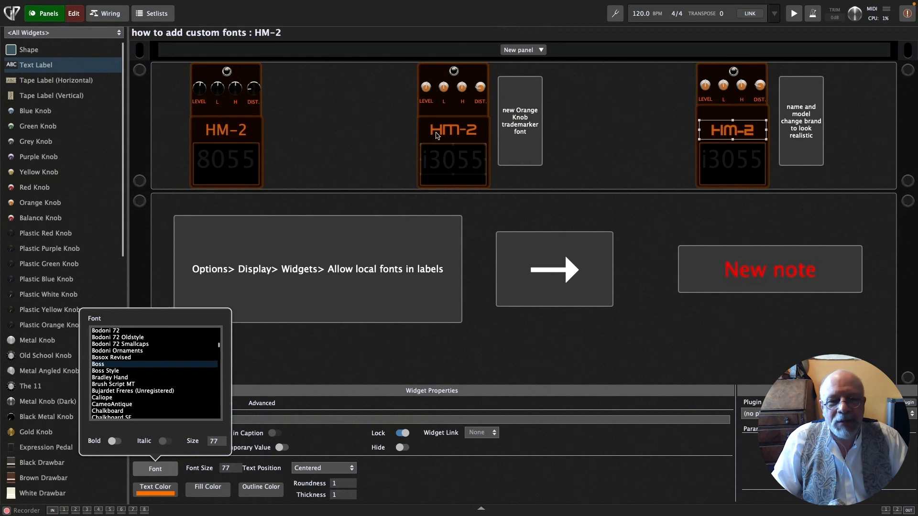
mouse_move(589, 165)
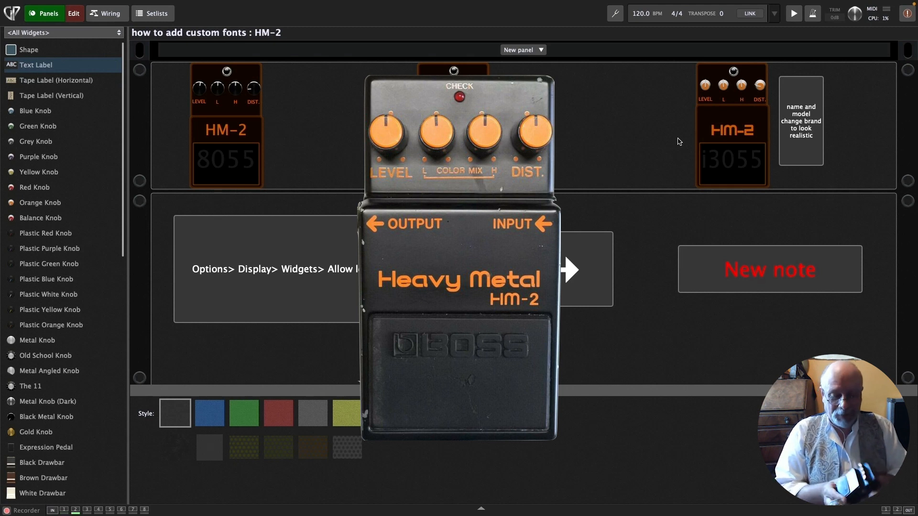
mouse_move(727, 139)
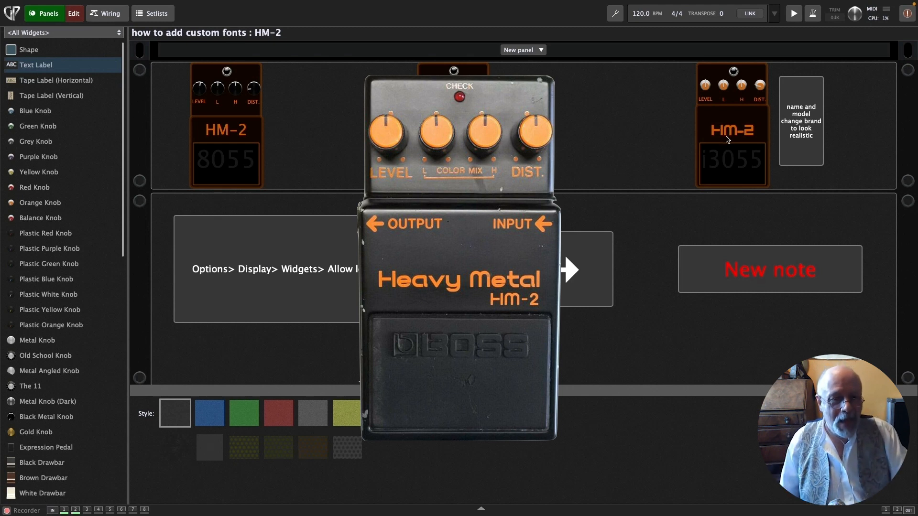
Step: Shrink the right pedal's HM-2 caption and move it to the plate's lower right
left_click(731, 129)
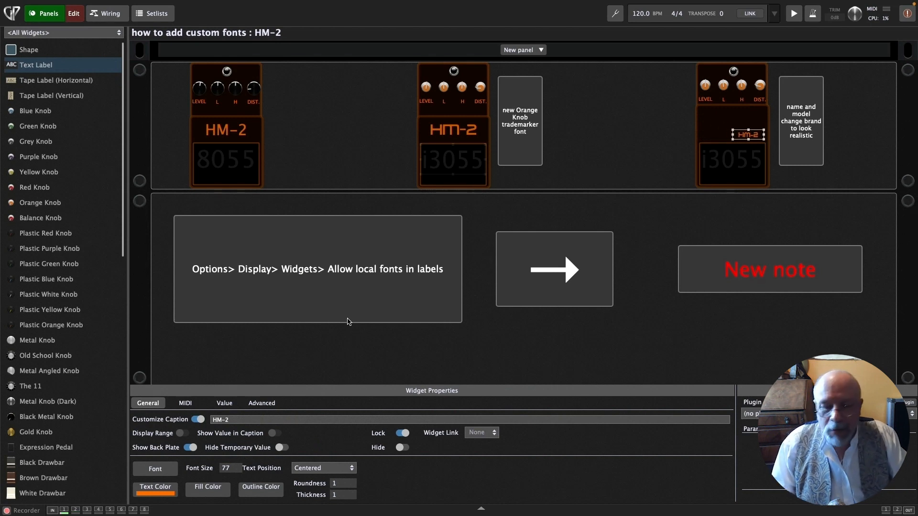
left_click(324, 468)
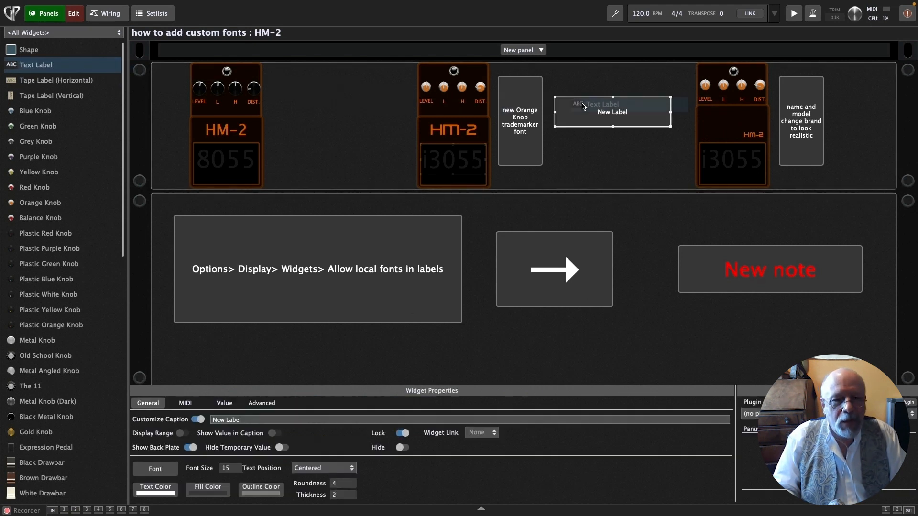
Step: Add a 'Heavy Metal' caption with the pasted font and colour at size 23
type("Heavy Metal")
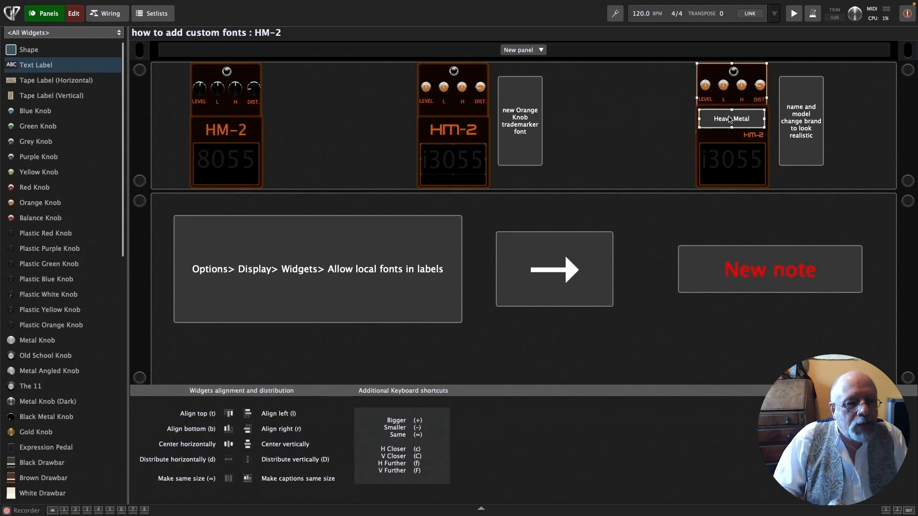
left_click(751, 136)
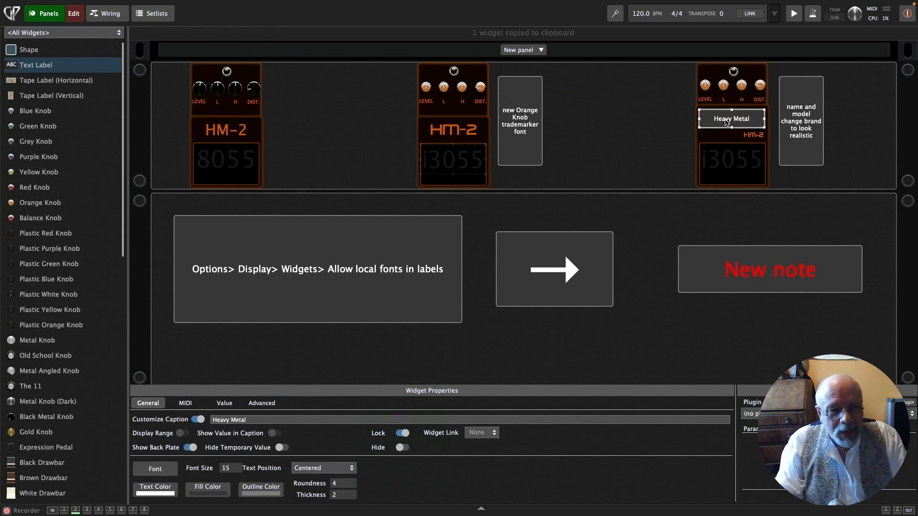
right_click(731, 118)
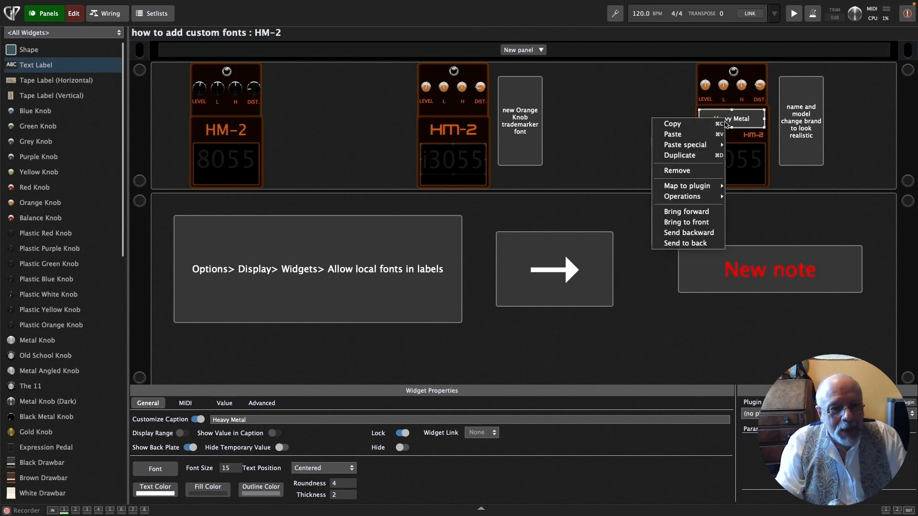
mouse_move(685, 144)
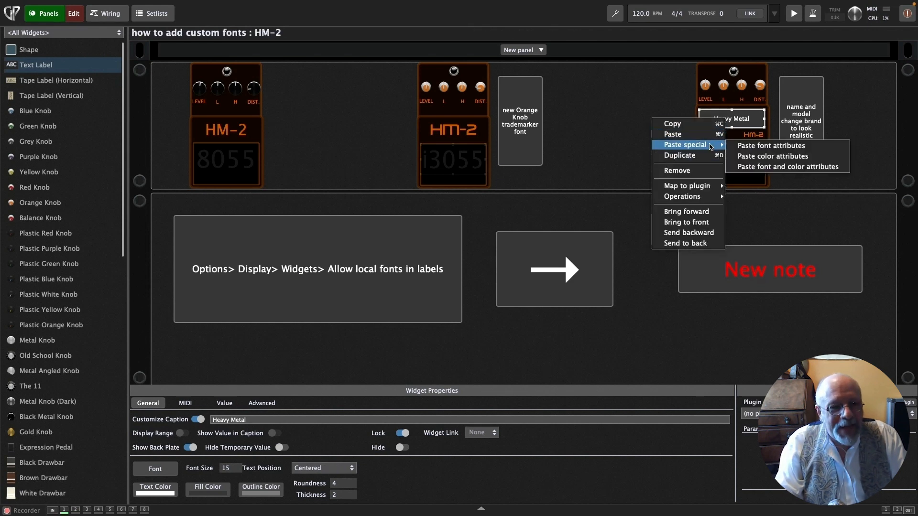
mouse_move(770, 146)
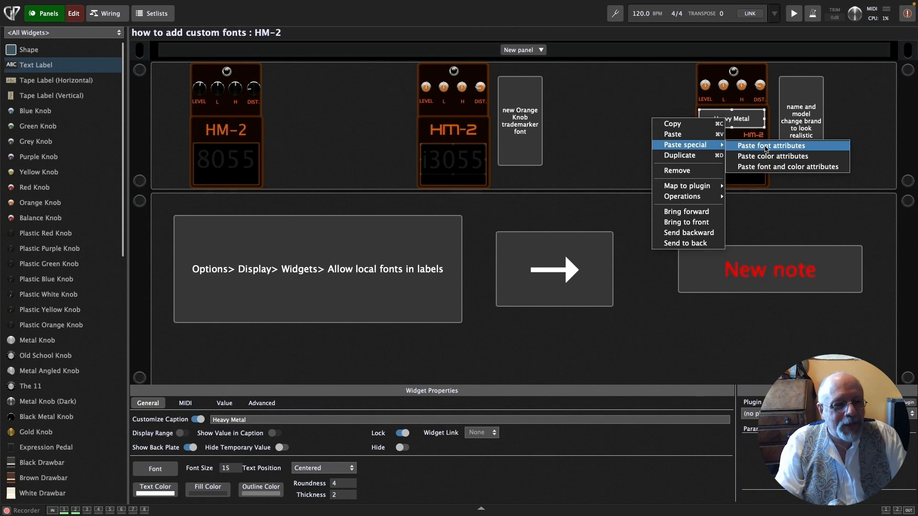
mouse_move(773, 156)
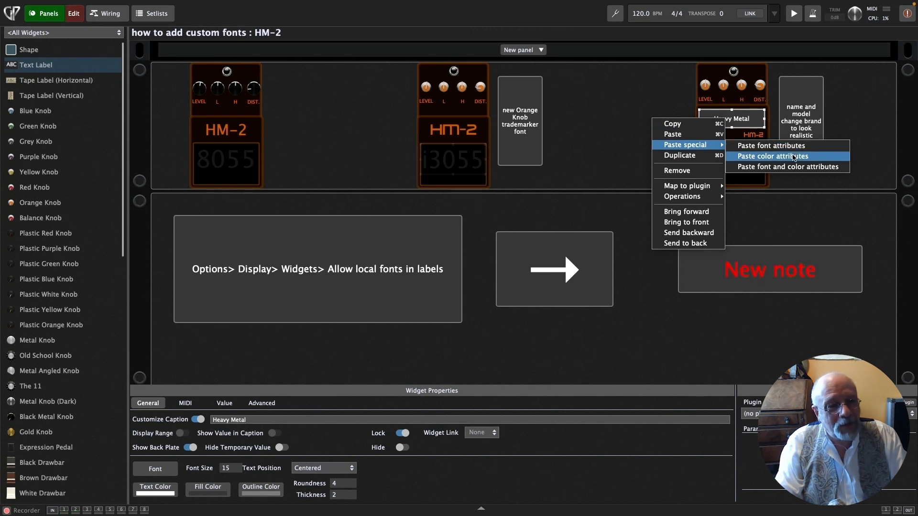
mouse_move(788, 167)
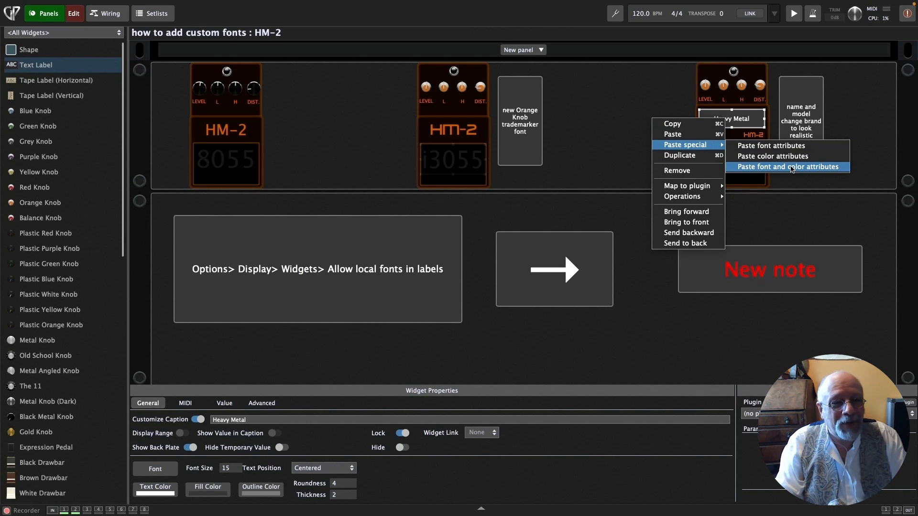
left_click(789, 167)
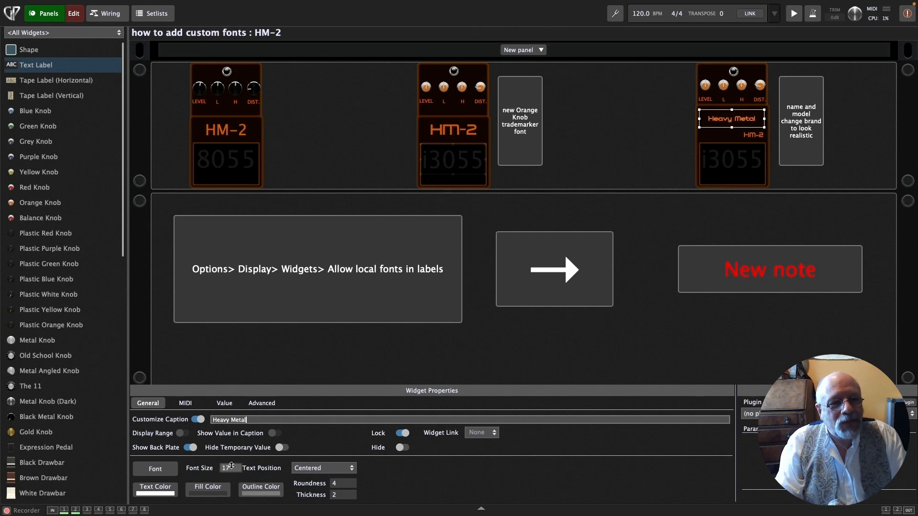
left_click(232, 468)
type("23")
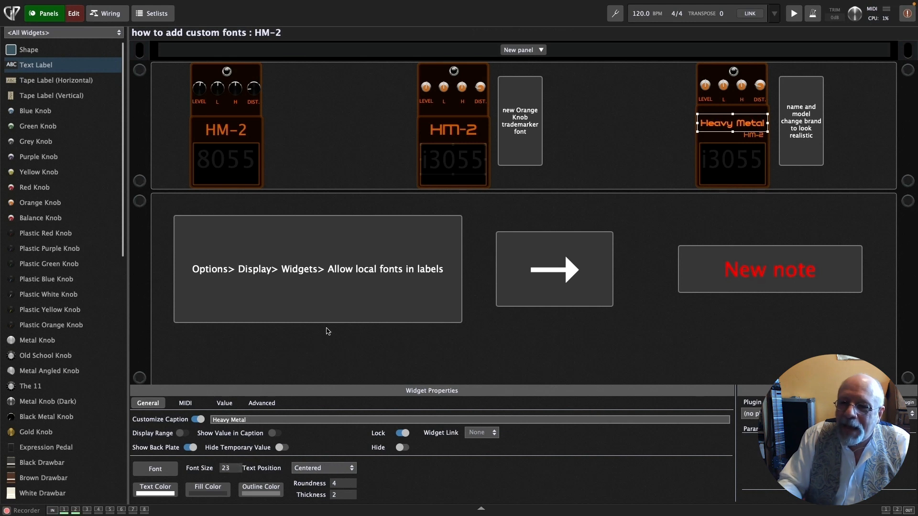
left_click(632, 130)
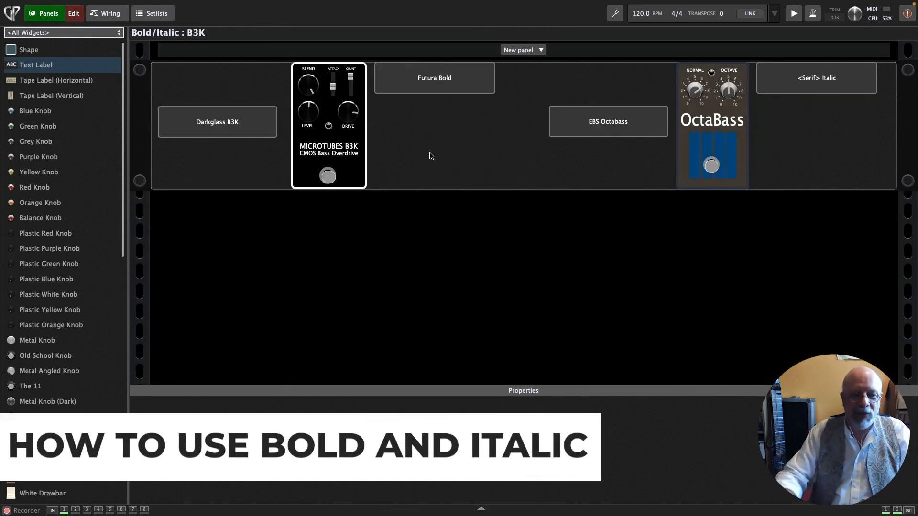
Step: Give the MICROTUBES B3K caption a bold typeface from the font list
left_click(329, 154)
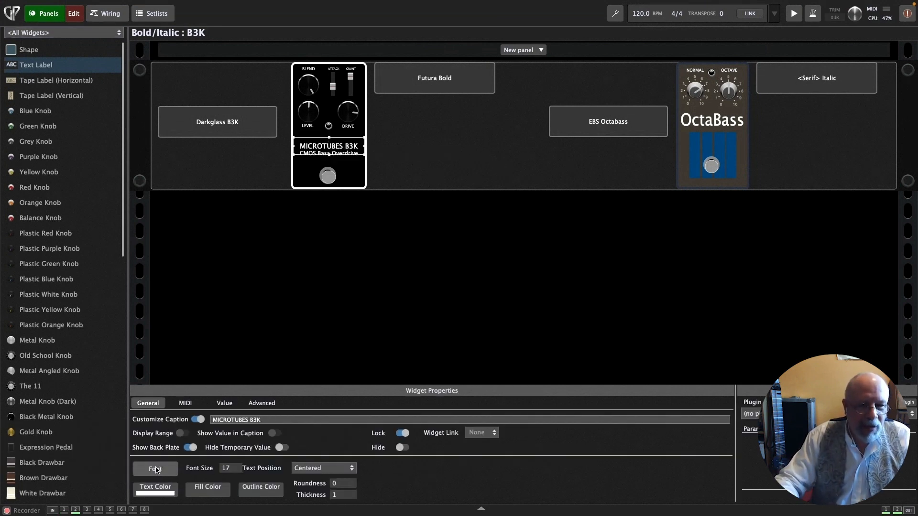
left_click(155, 468)
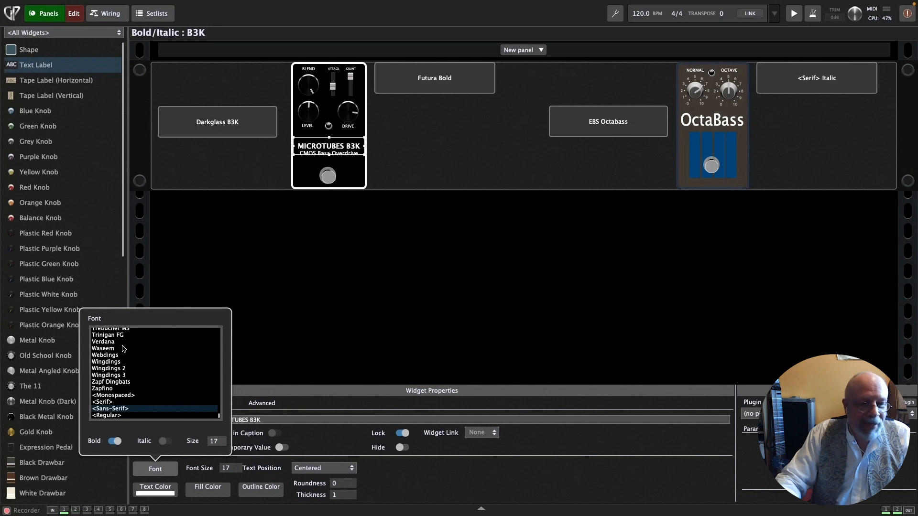
scroll("down", 3)
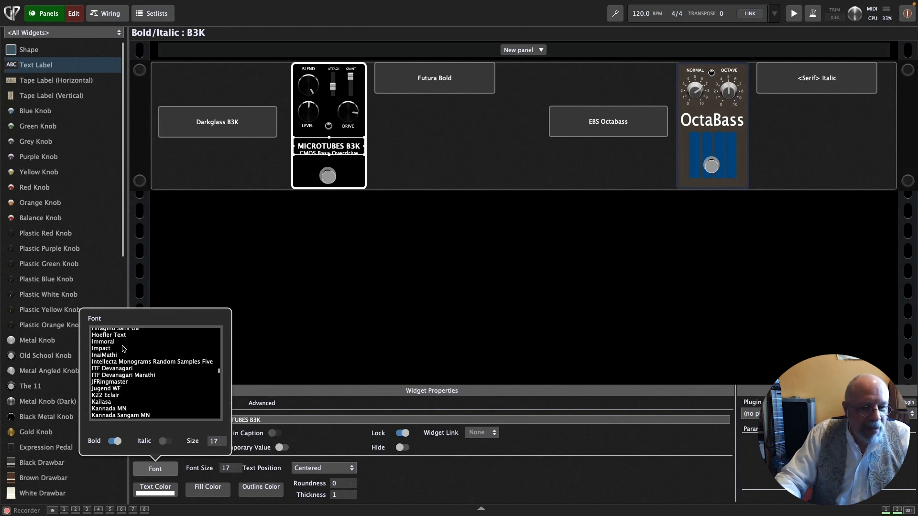
scroll("down", 3)
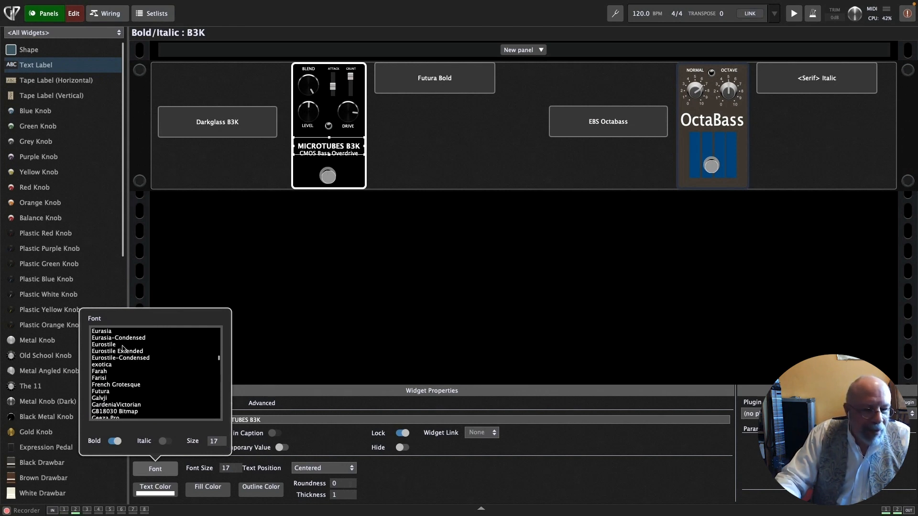
left_click(100, 390)
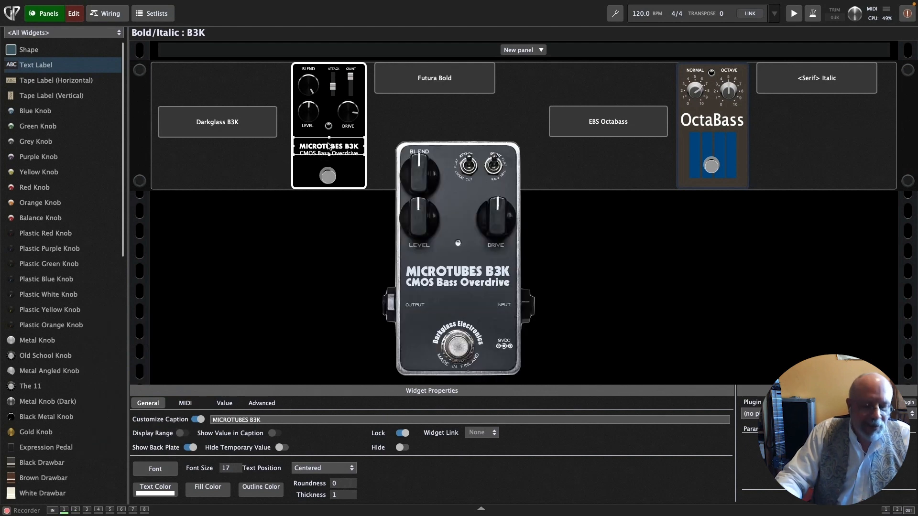
Step: Copy MICROTUBES B3K and paste its font and color attributes onto CMOS Bass Overdrive
right_click(328, 152)
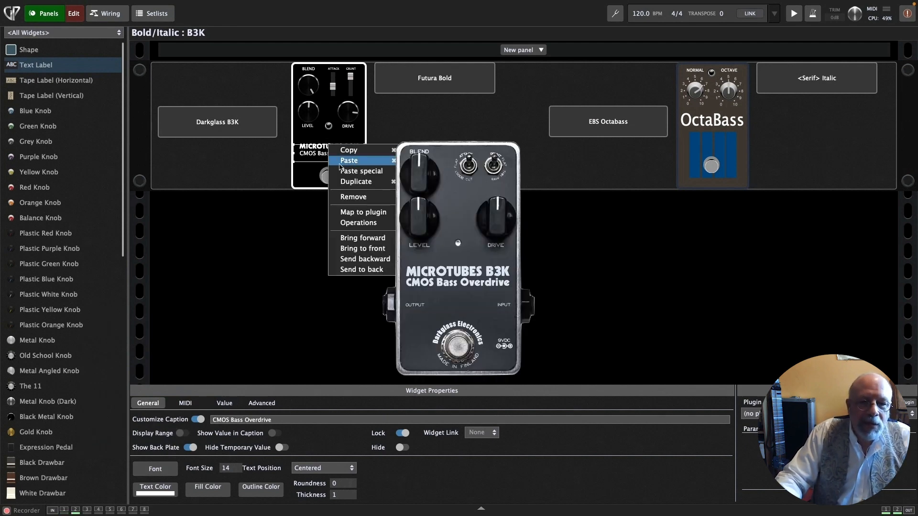
left_click(348, 150)
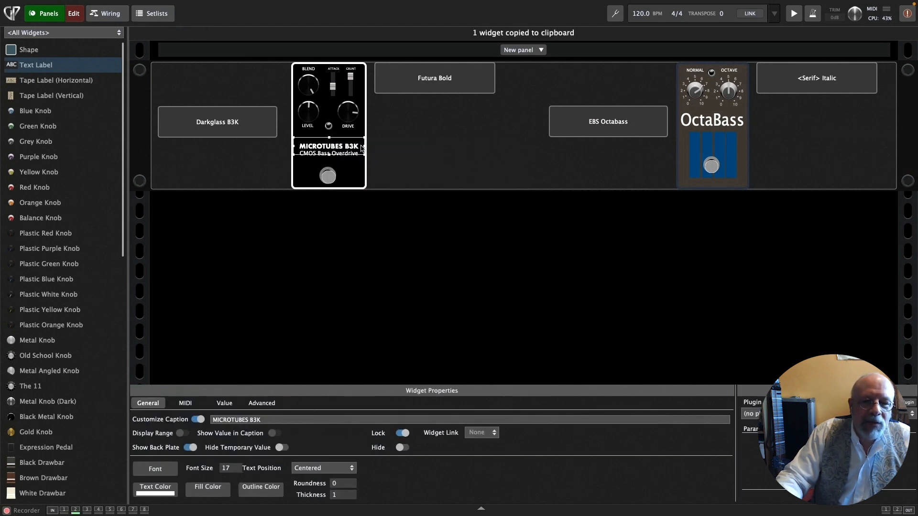
right_click(352, 158)
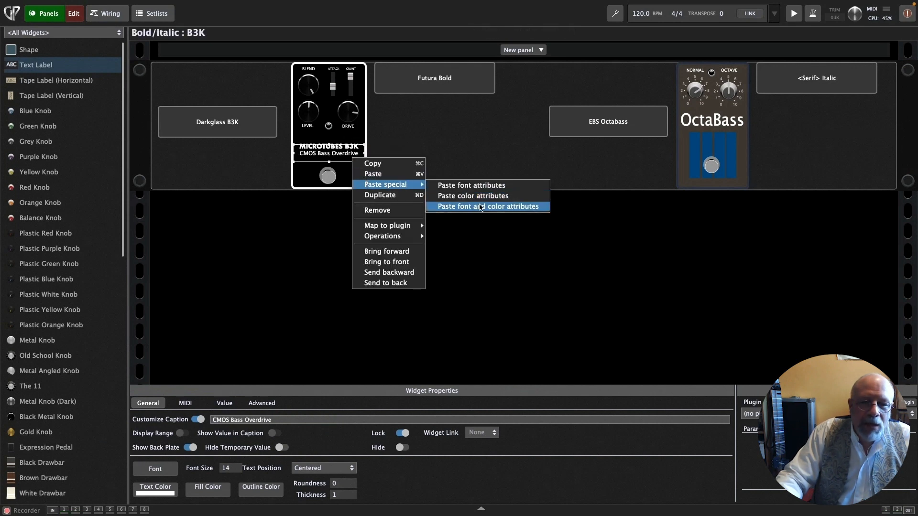
left_click(487, 206)
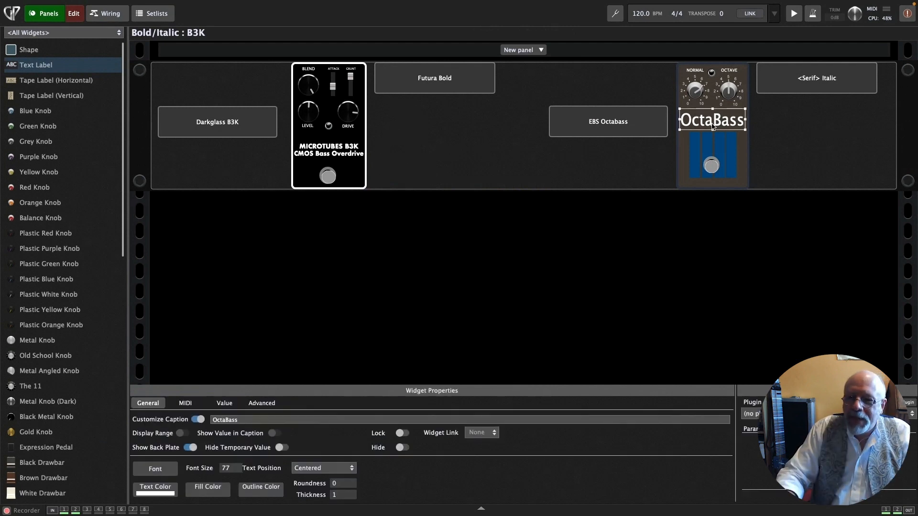
mouse_move(494, 170)
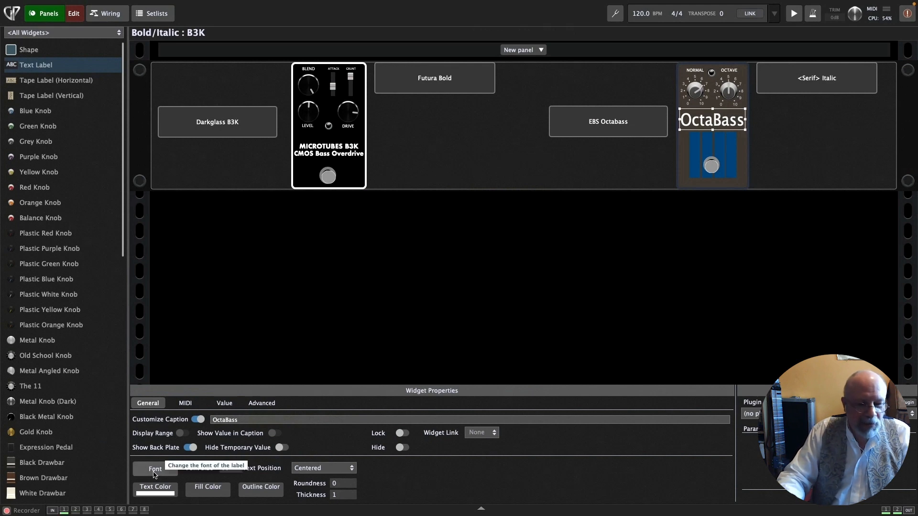
Step: Set the OctaBass caption font to <Serif> in italic
left_click(155, 468)
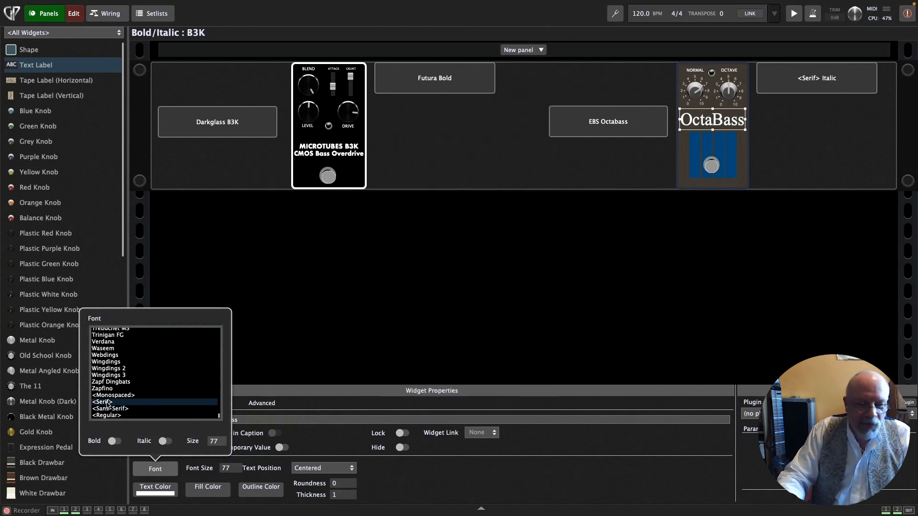
left_click(166, 441)
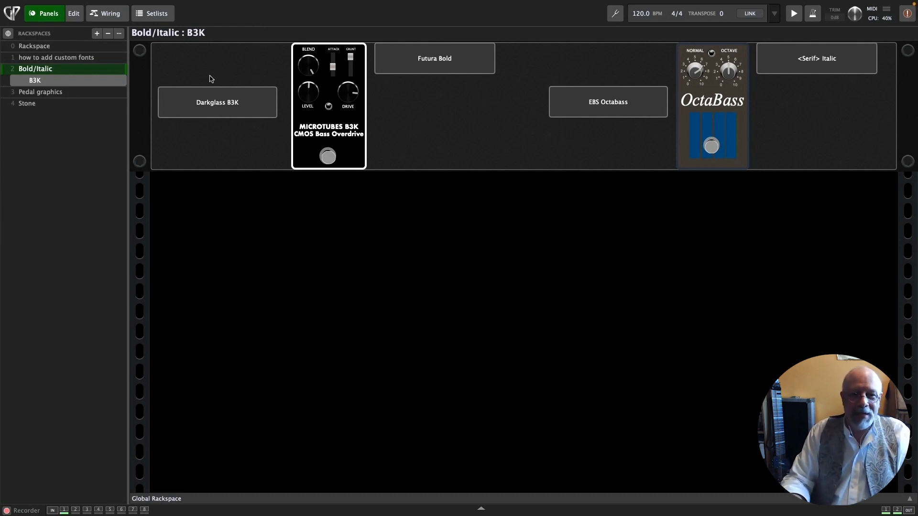
mouse_move(62, 95)
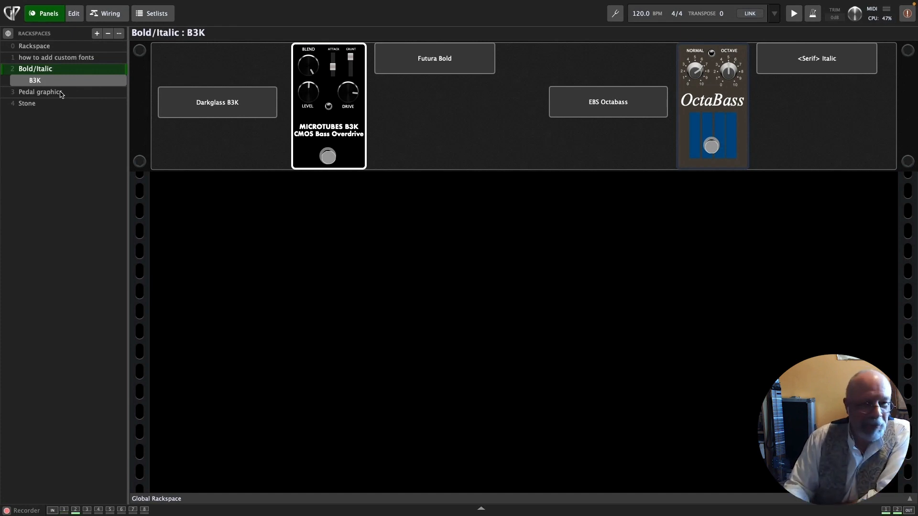
Step: Switch to the Pedal graphics rackspace showing before and after rows of restyled pedals
left_click(43, 80)
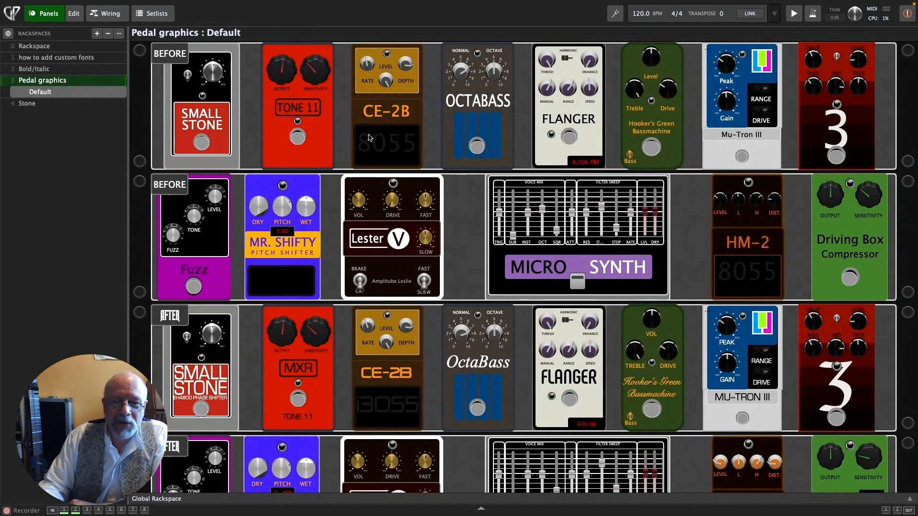
mouse_move(796, 133)
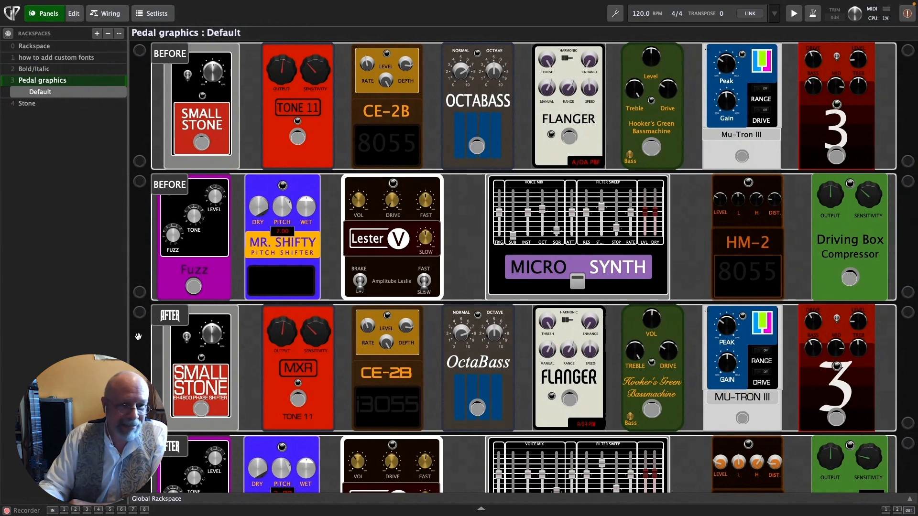
scroll("down", 3)
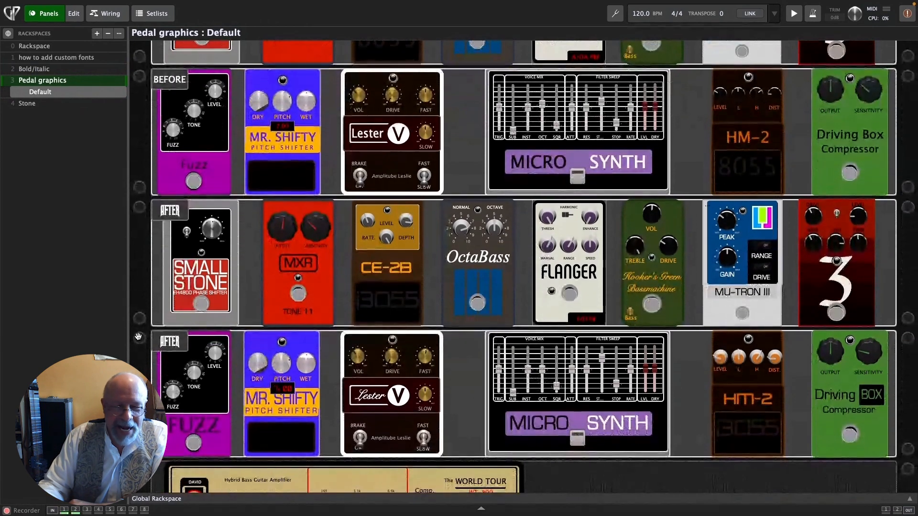
scroll("down", 3)
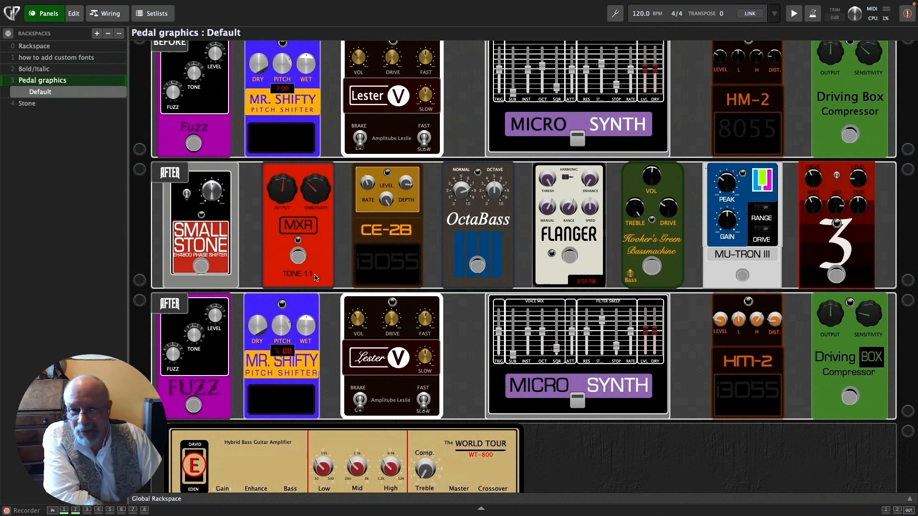
mouse_move(637, 389)
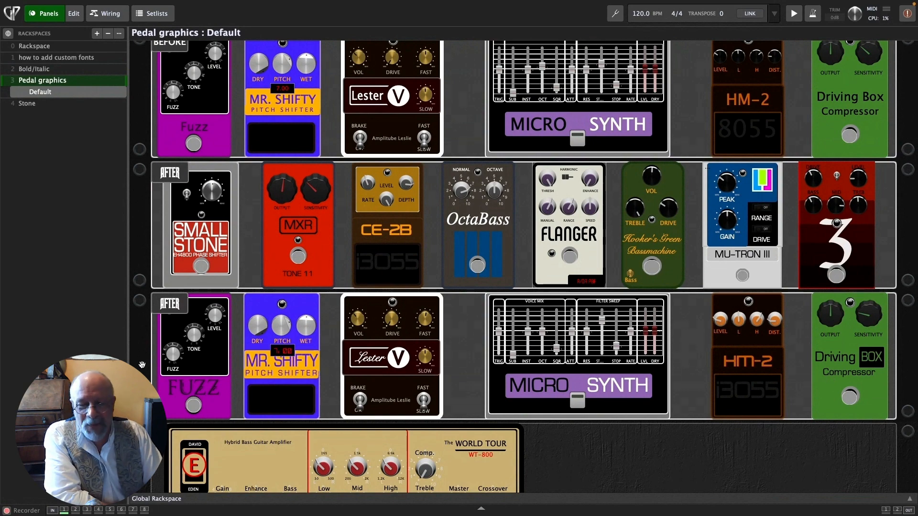
scroll("down", 3)
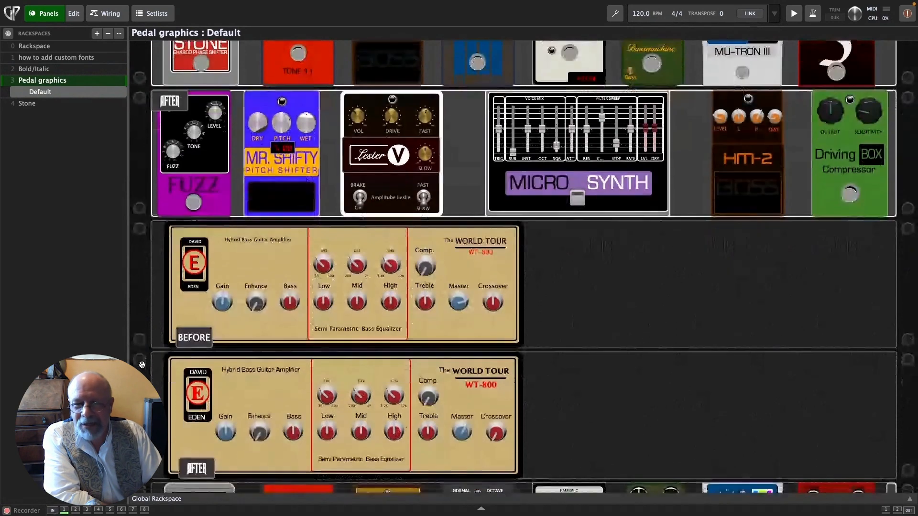
scroll("down", 3)
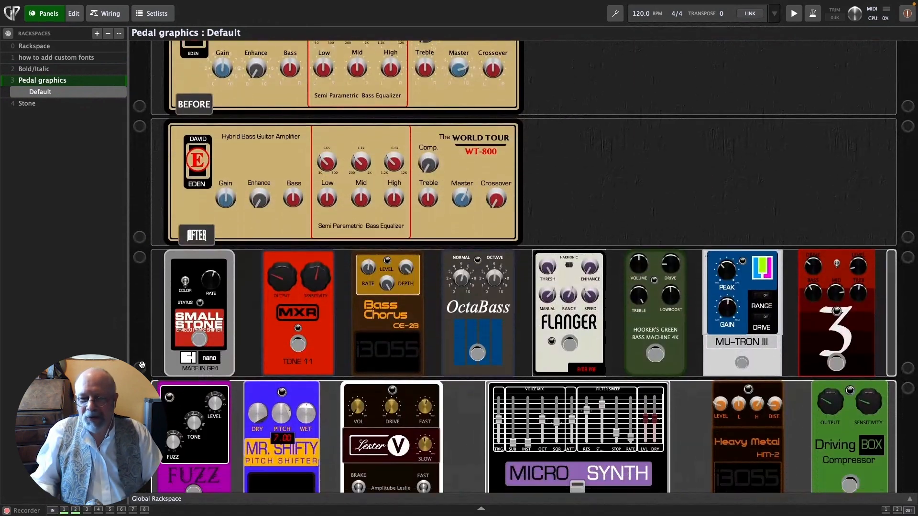
scroll("down", 3)
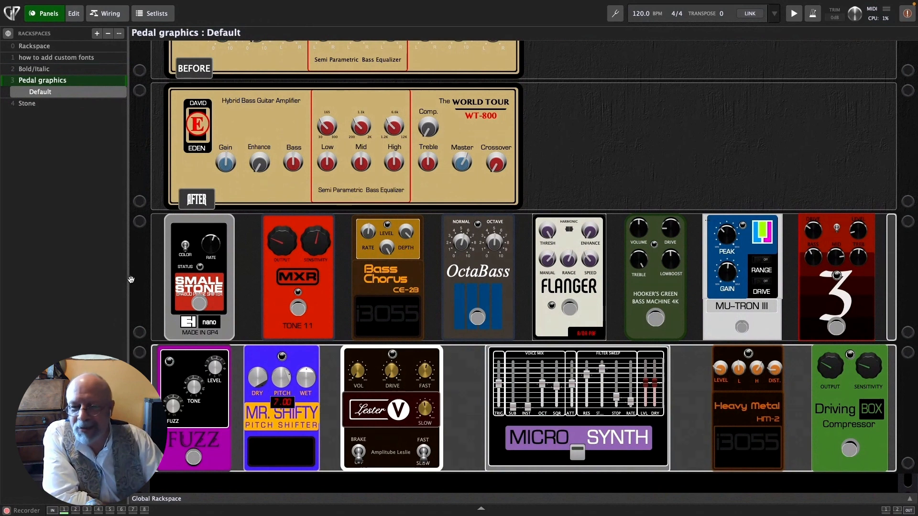
mouse_move(158, 273)
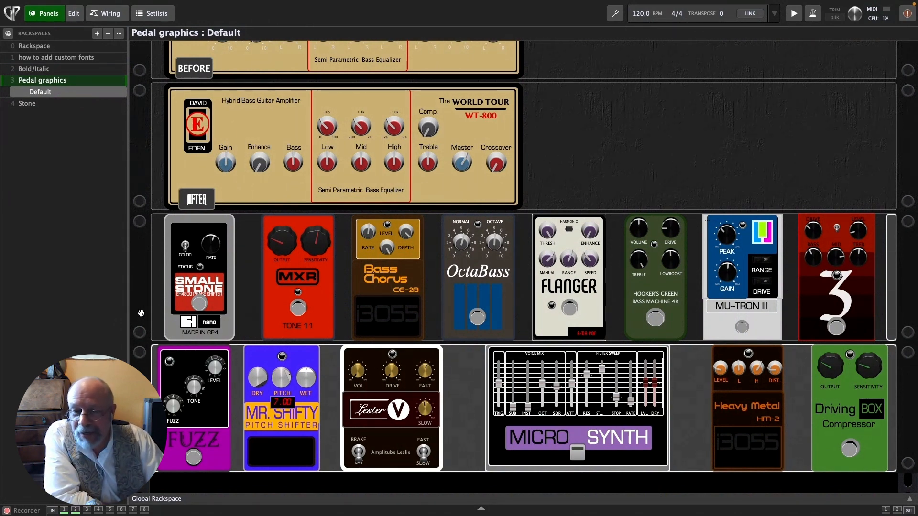
mouse_move(201, 342)
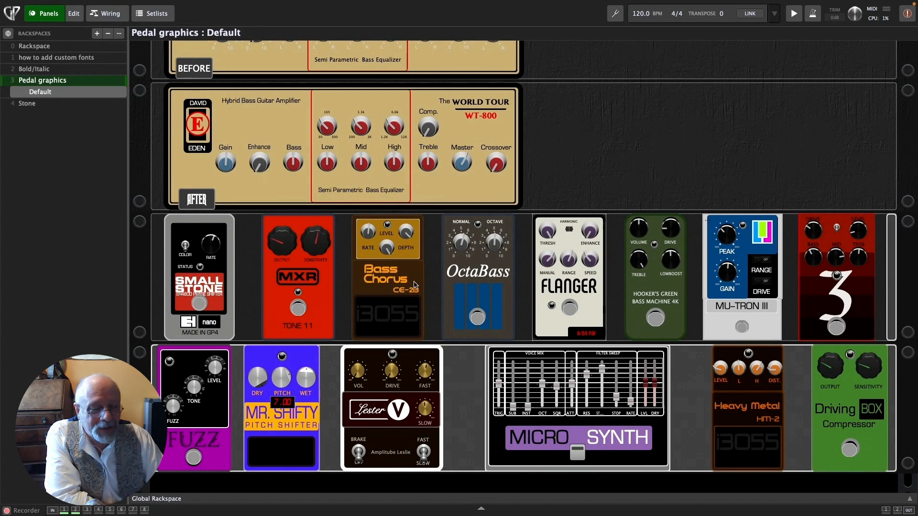
mouse_move(415, 298)
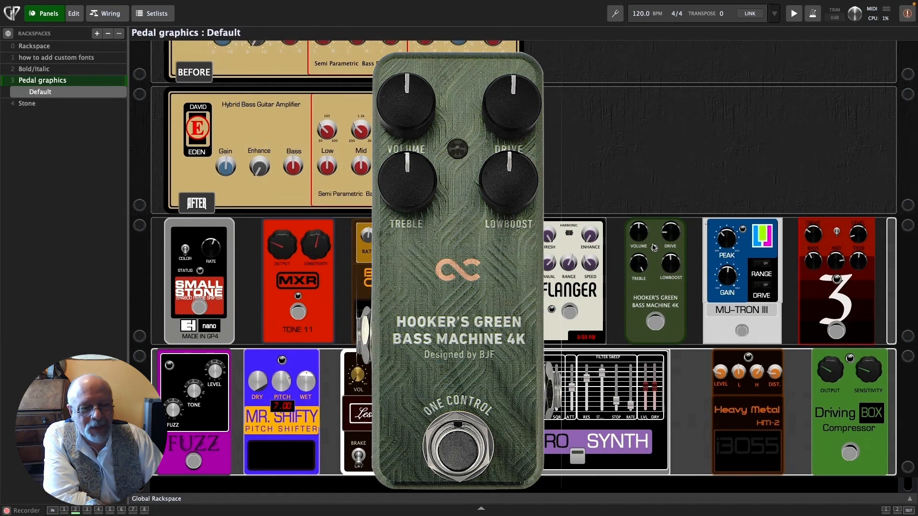
scroll("down", 3)
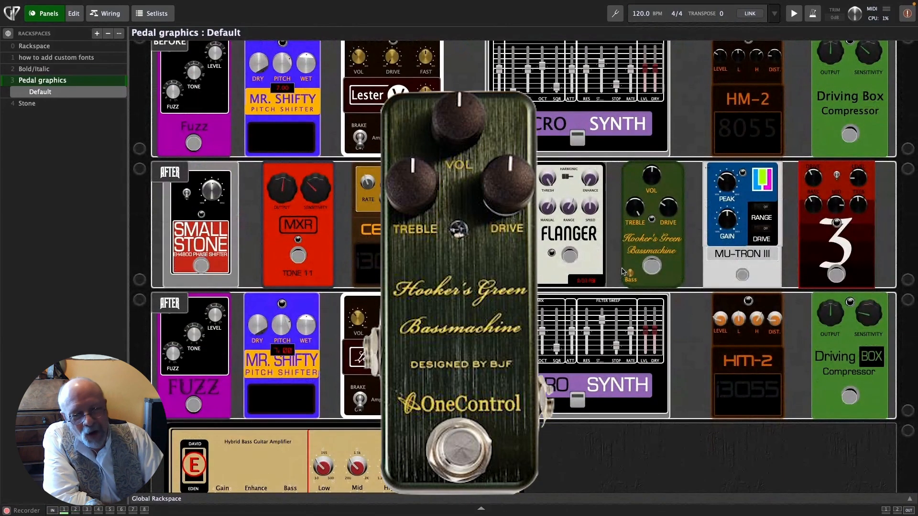
mouse_move(629, 272)
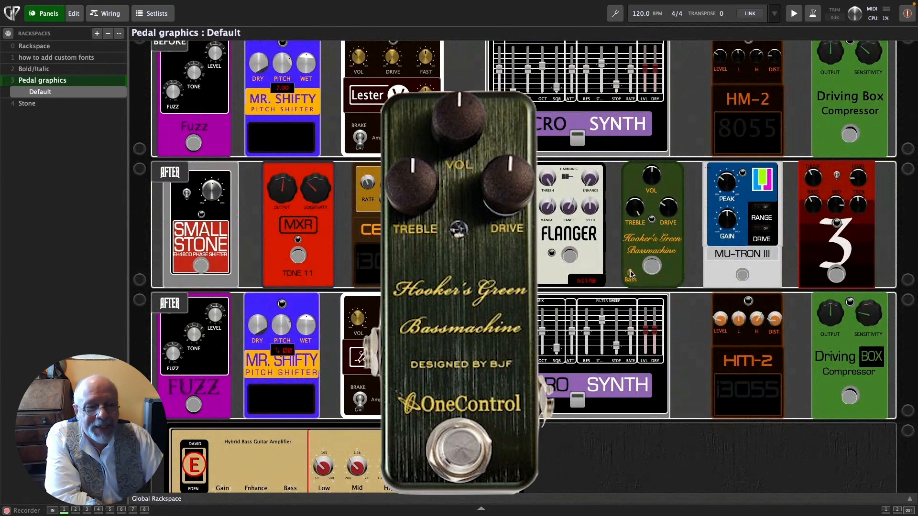